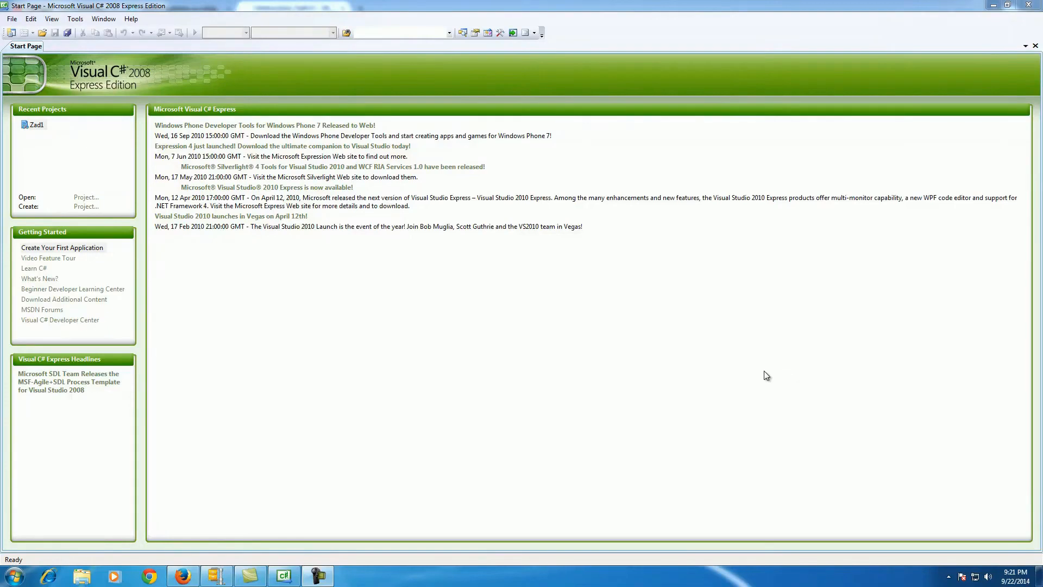
mouse_move(170, 202)
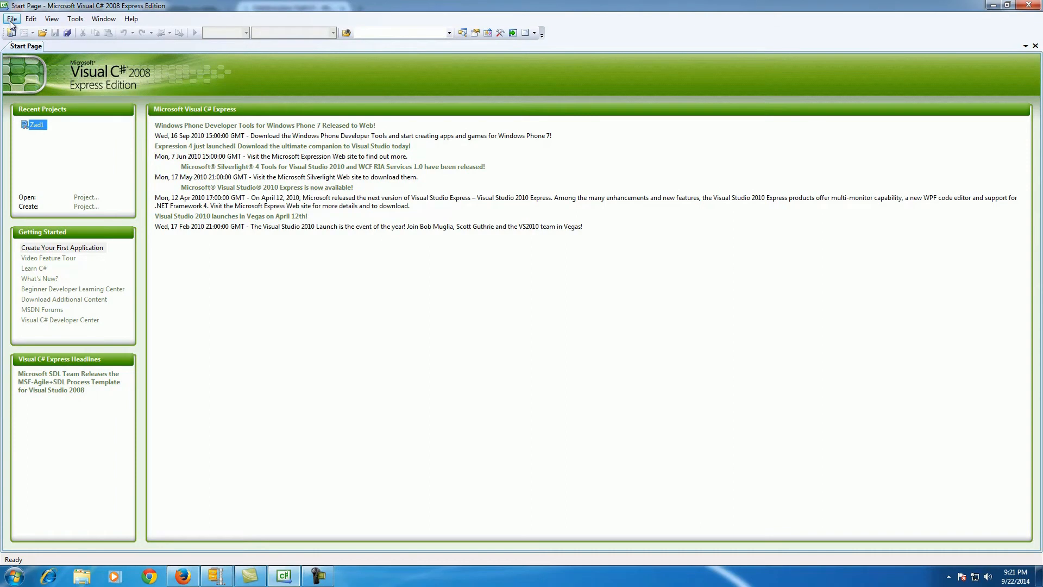
- Create a new Windows Forms Application project with a blank Form1
click(11, 19)
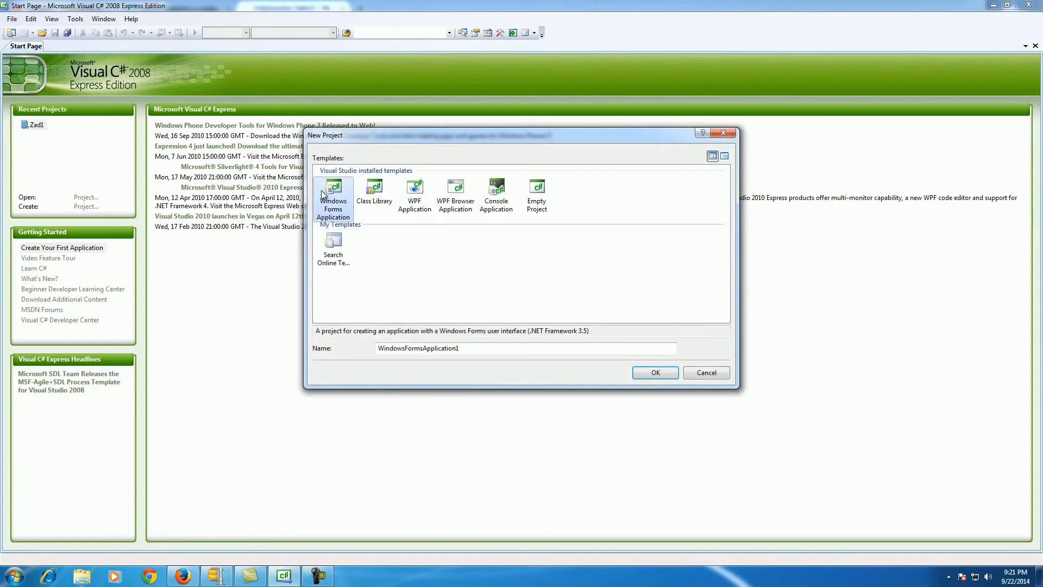
click(654, 373)
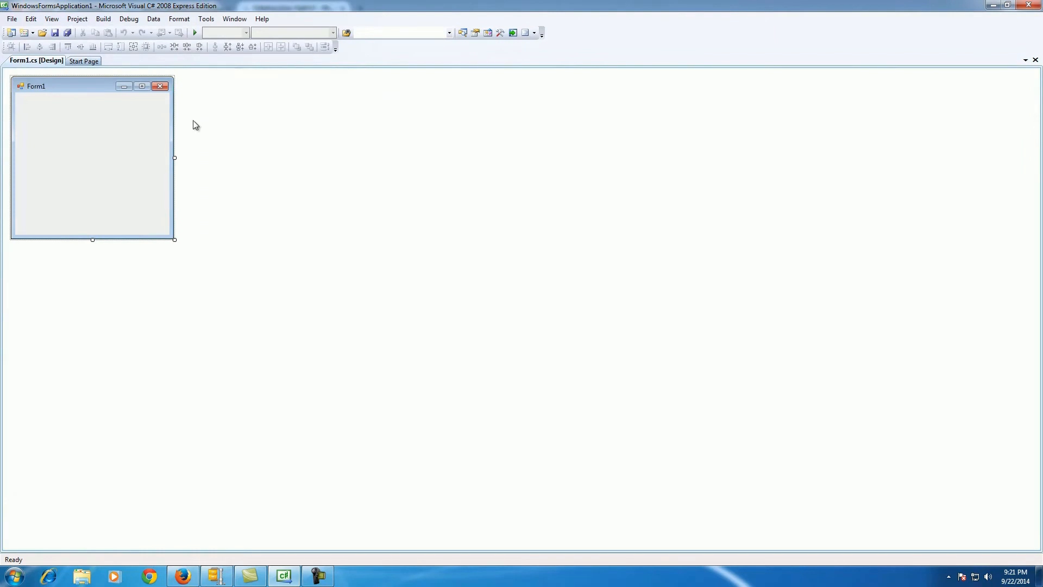
- Show the Toolbox, Solution Explorer and Properties panes around the Form1 designer
click(51, 18)
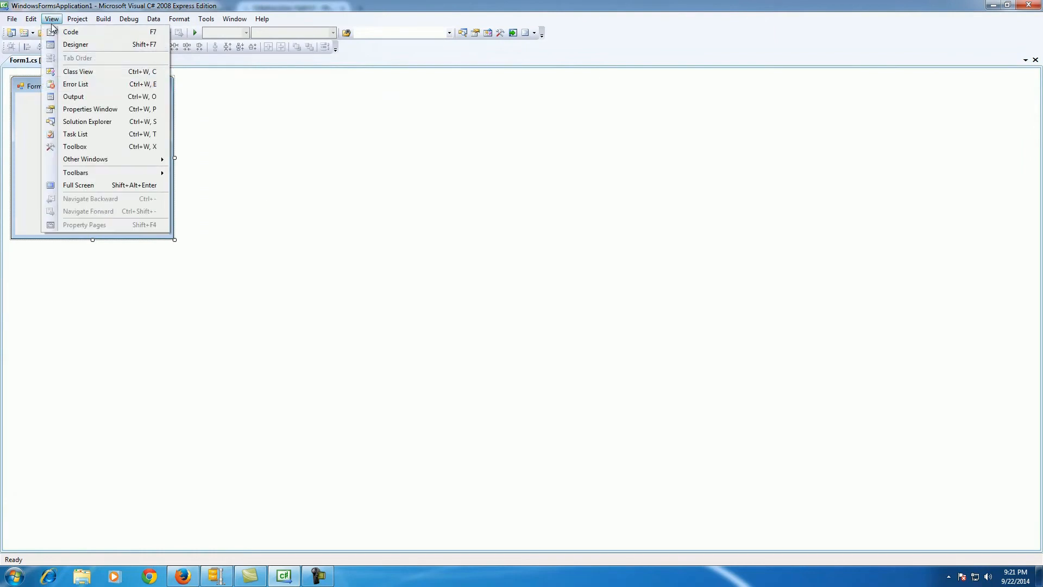
click(75, 147)
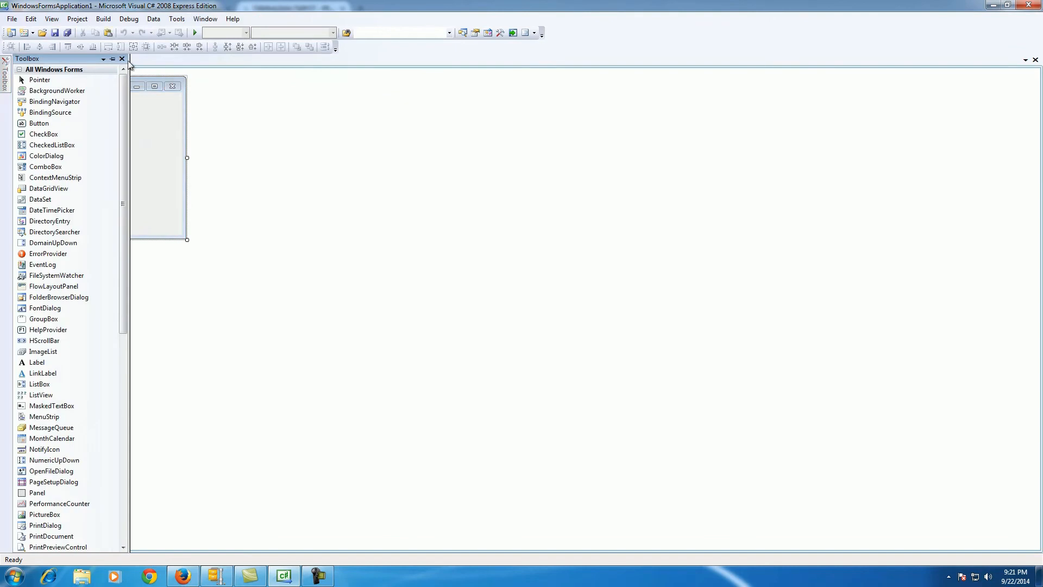
click(51, 19)
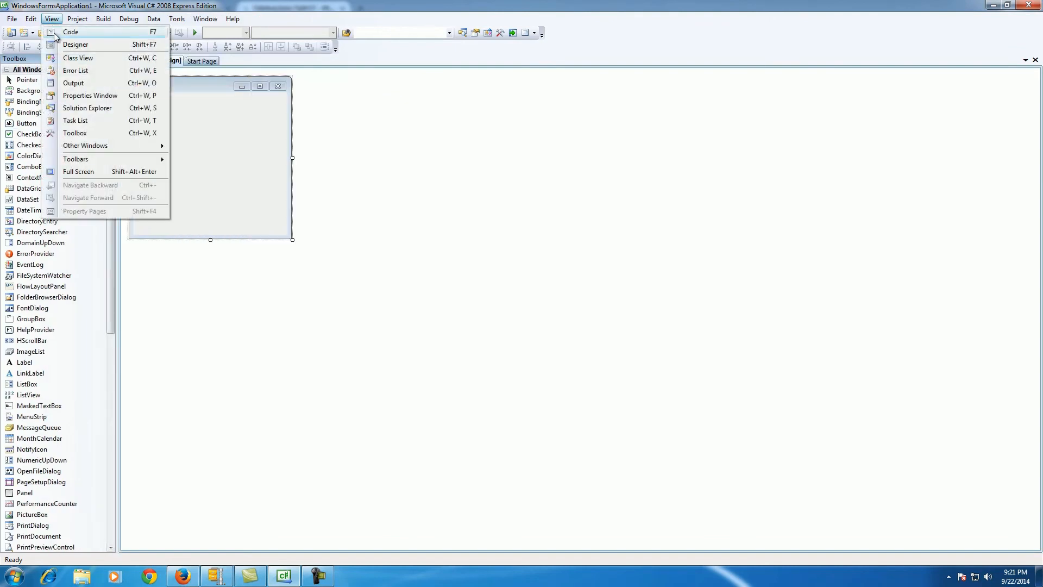
click(87, 108)
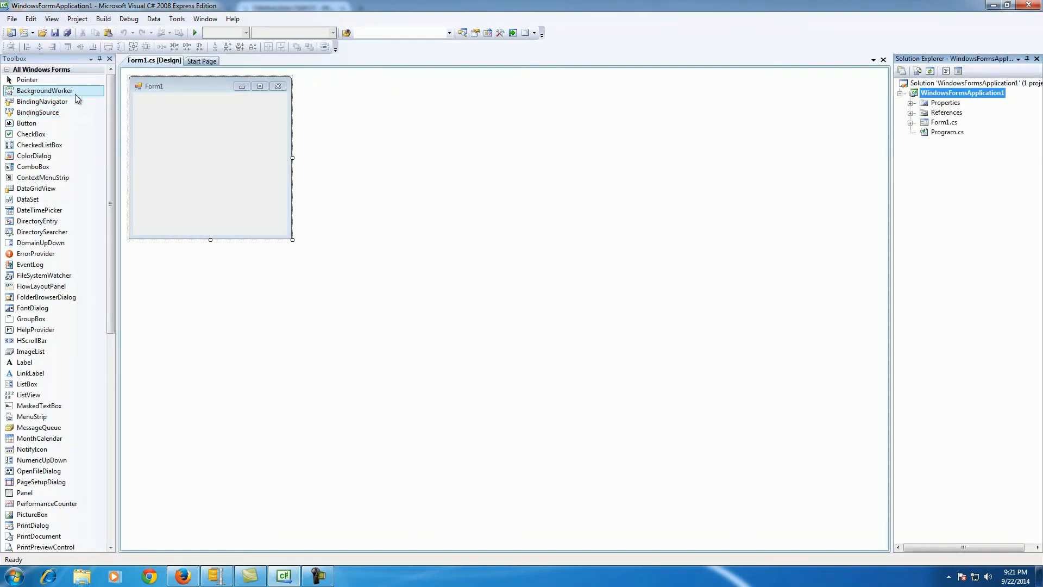
click(51, 18)
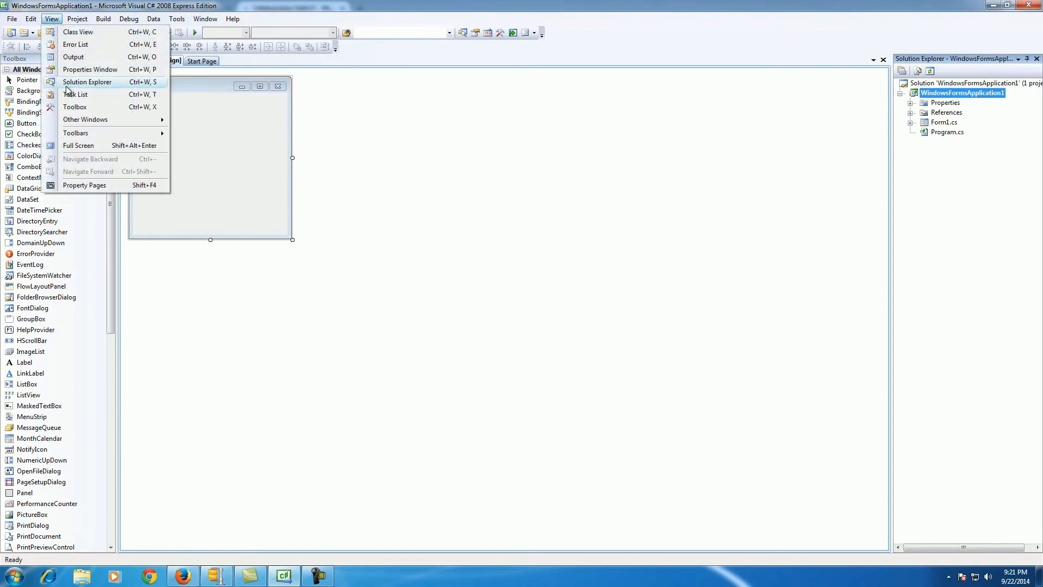
click(90, 69)
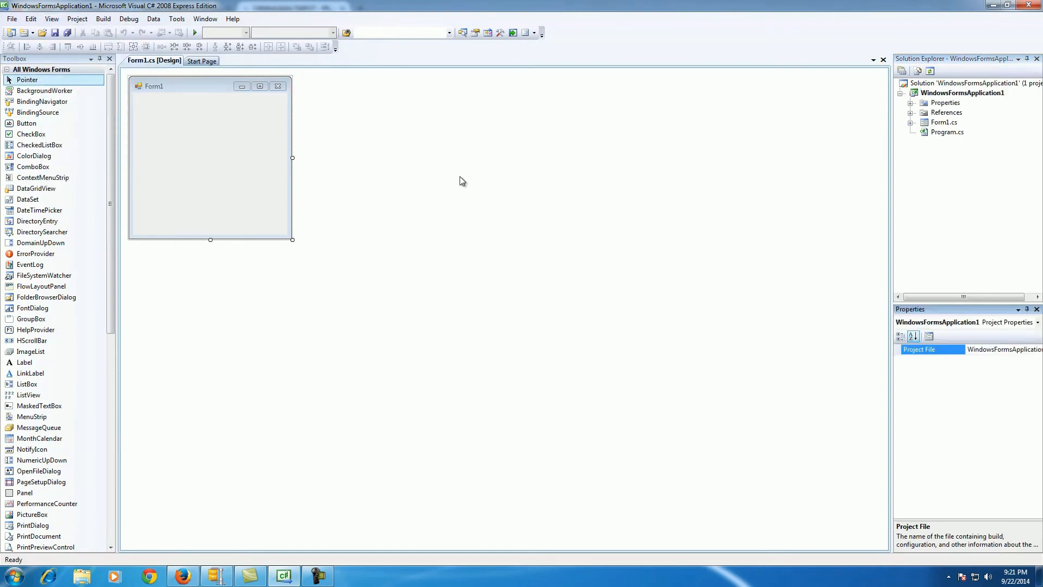
- Resize Form1 to 800 by 600 in its properties
click(210, 160)
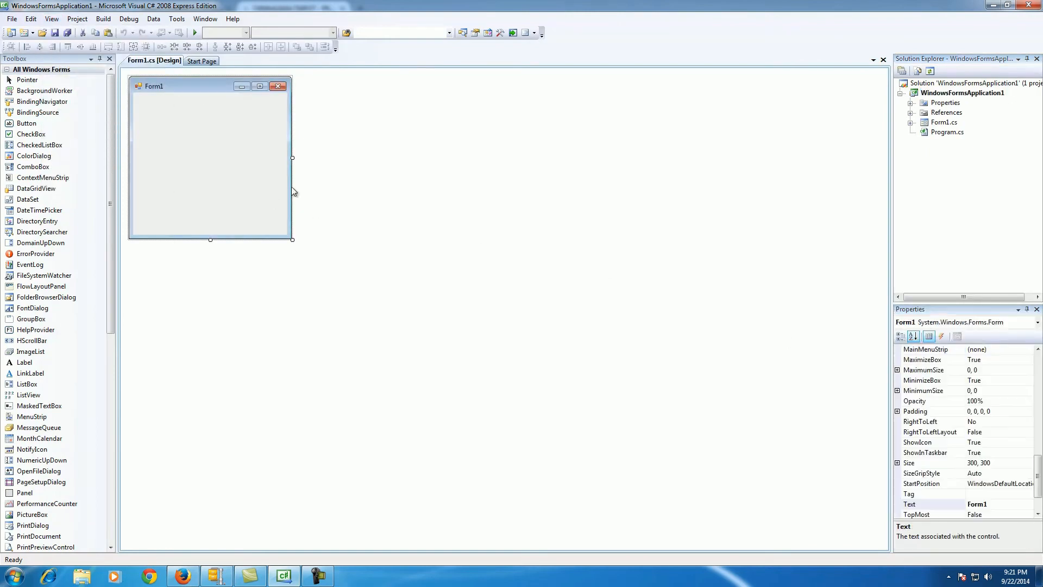
click(182, 102)
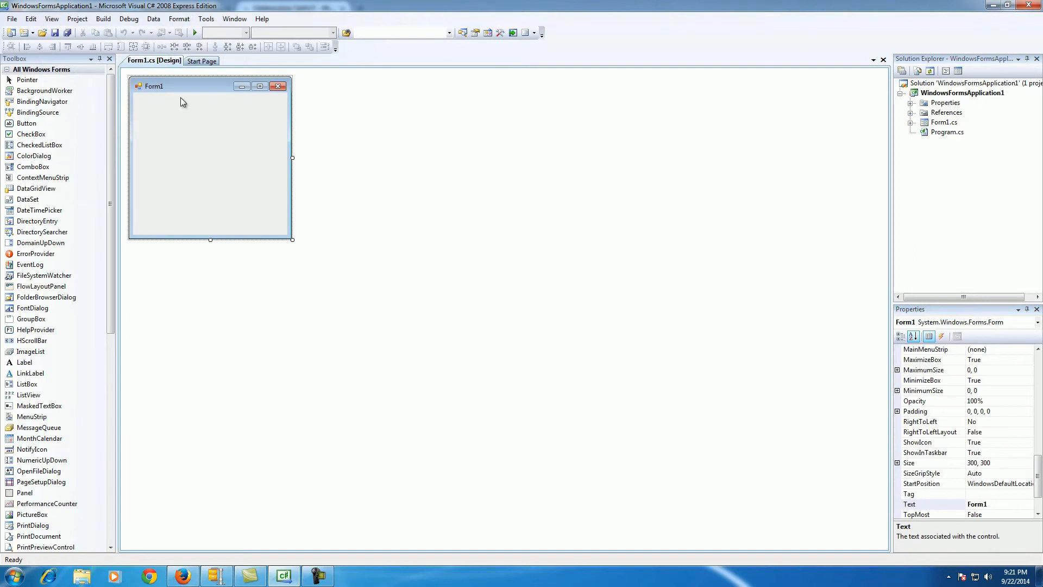
click(921, 463)
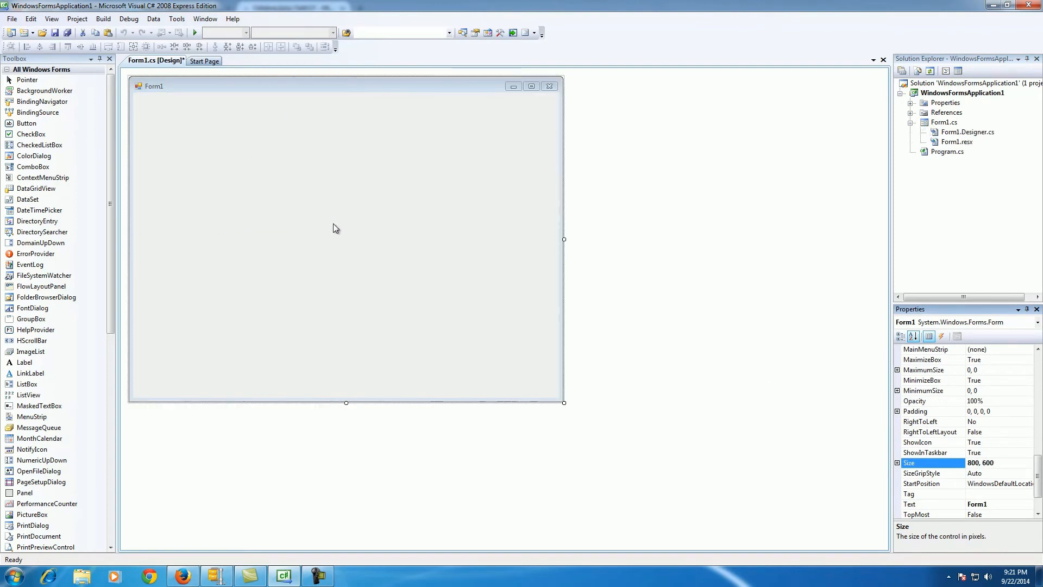
mouse_move(689, 430)
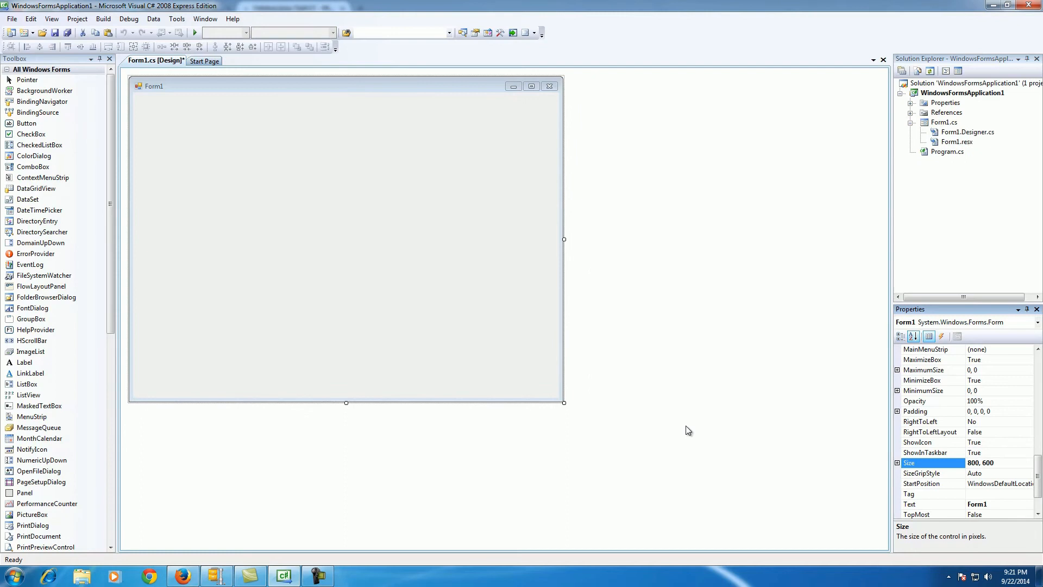
- Create the Form1_Paint event handler from Form1's events list
click(941, 335)
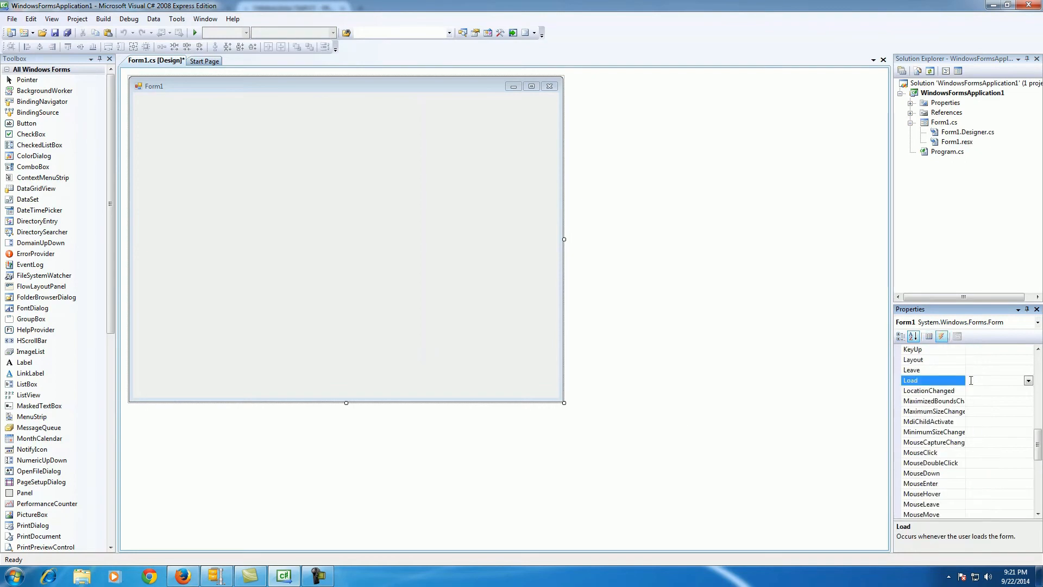
scroll(down, 3)
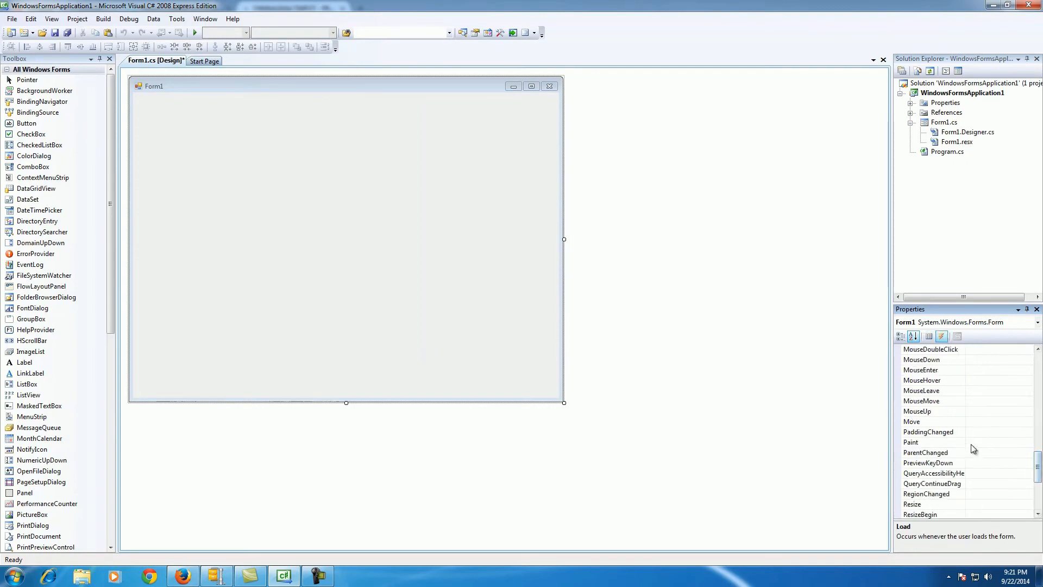
double_click(931, 442)
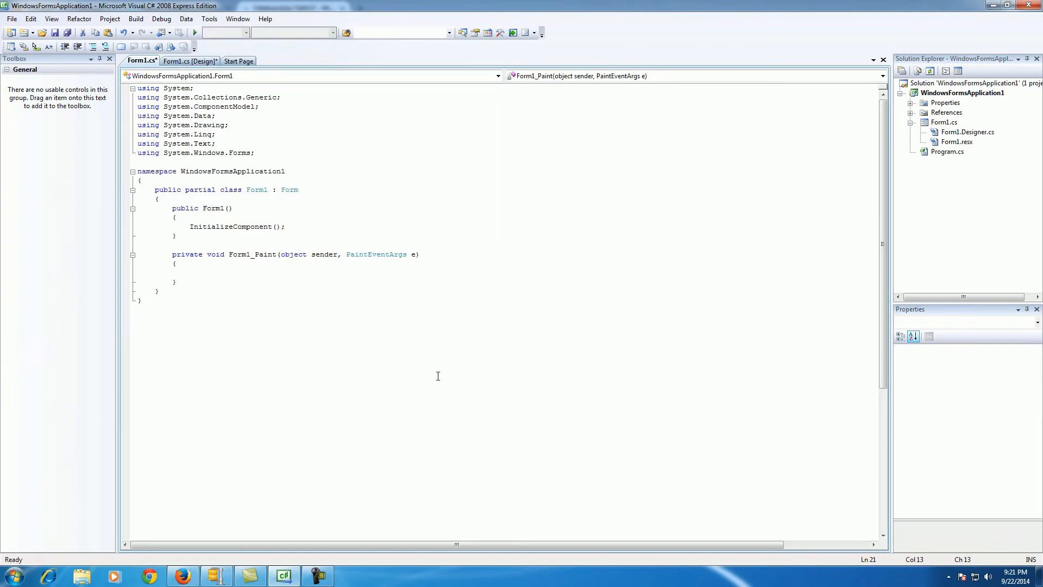
- Inside Form1_Paint, declare 'Graphics l = e.Graphics;'
click(190, 273)
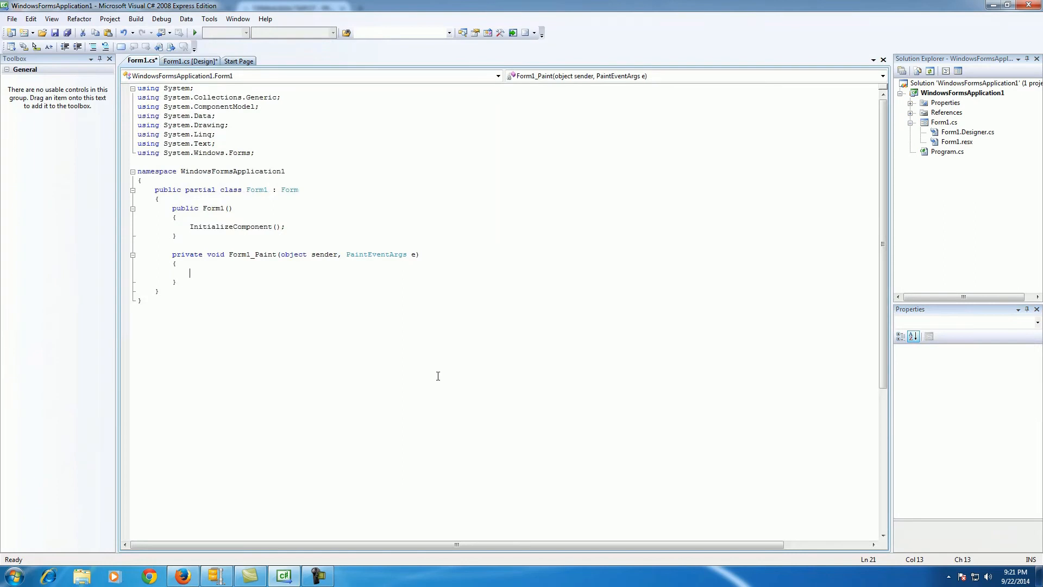
text(Graphics)
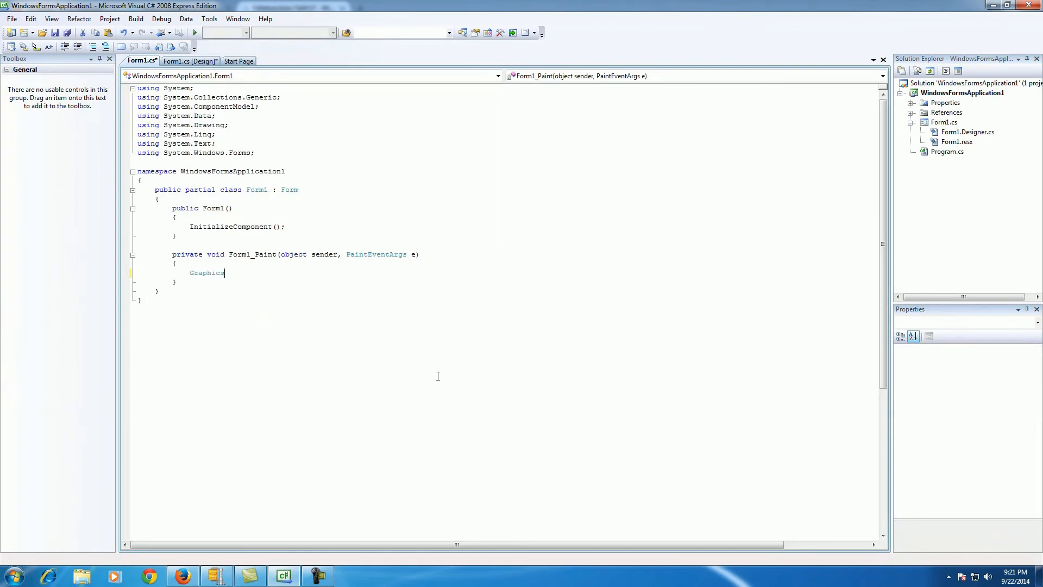
text(l)
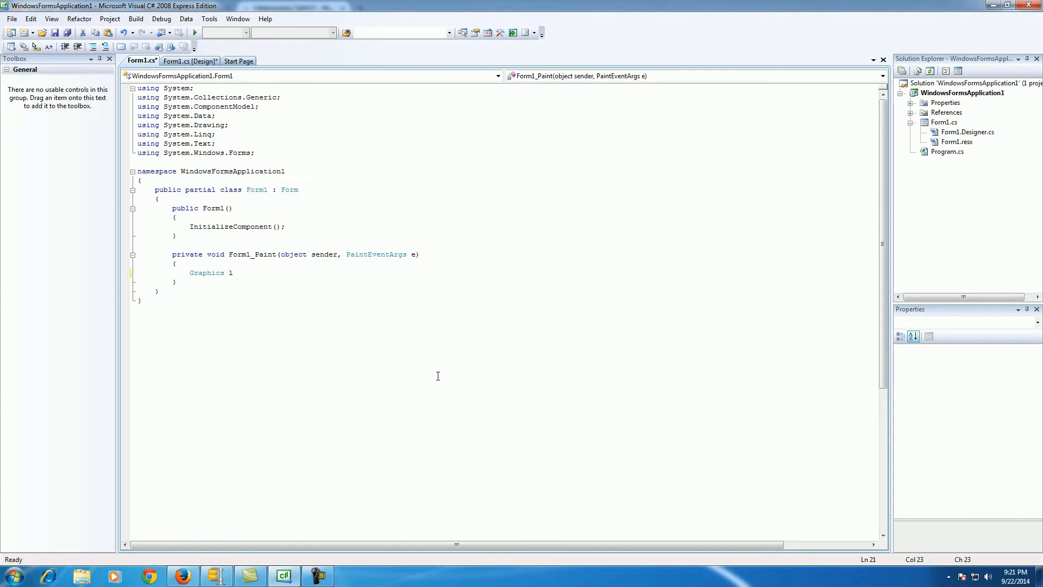
text(=)
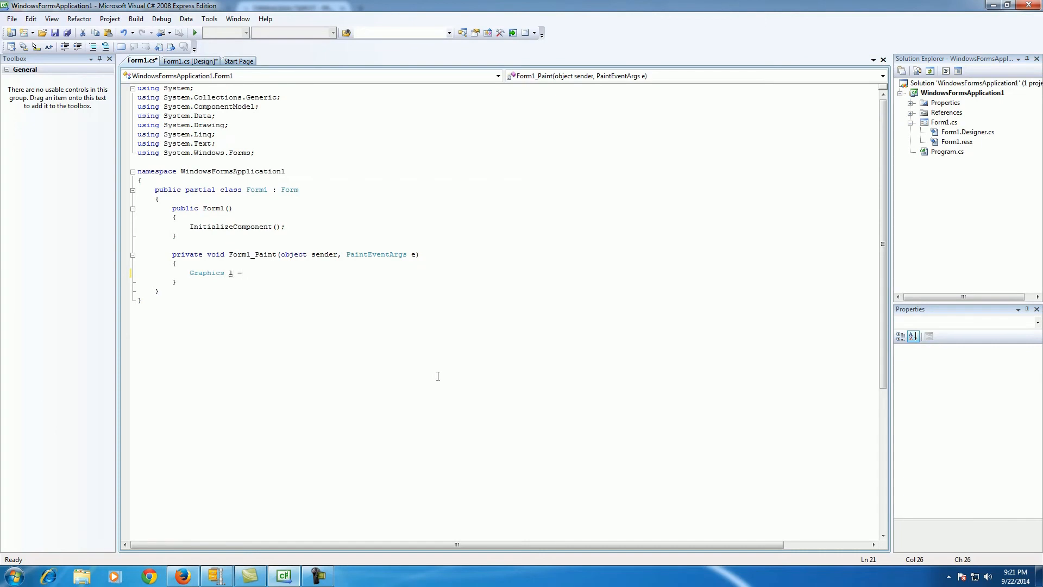
text(e.gr)
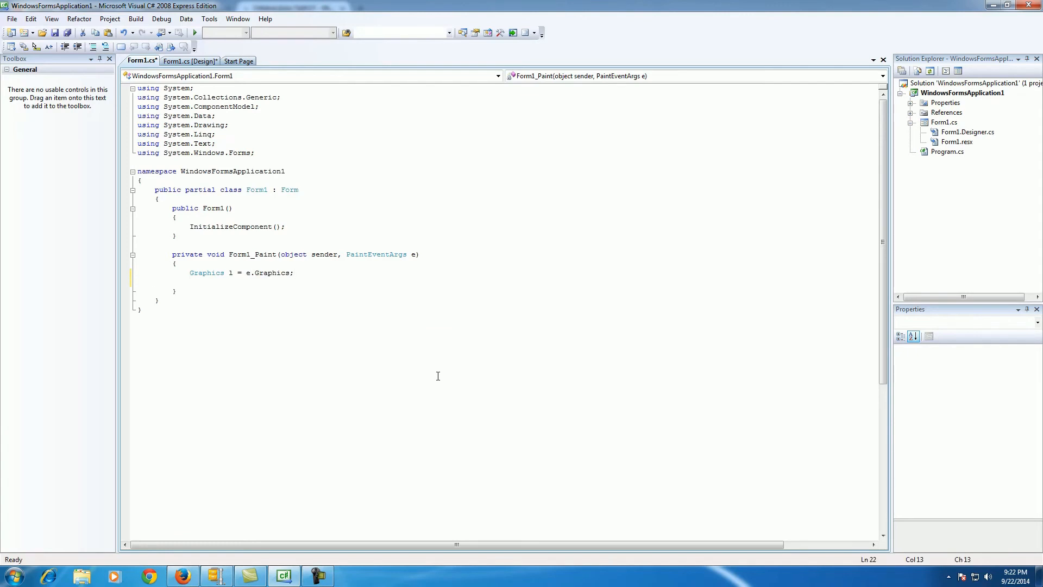
- Declare 'Pen p = new Pen(Color.Blue, 10);' and begin the l.DrawLine call
text(Pen)
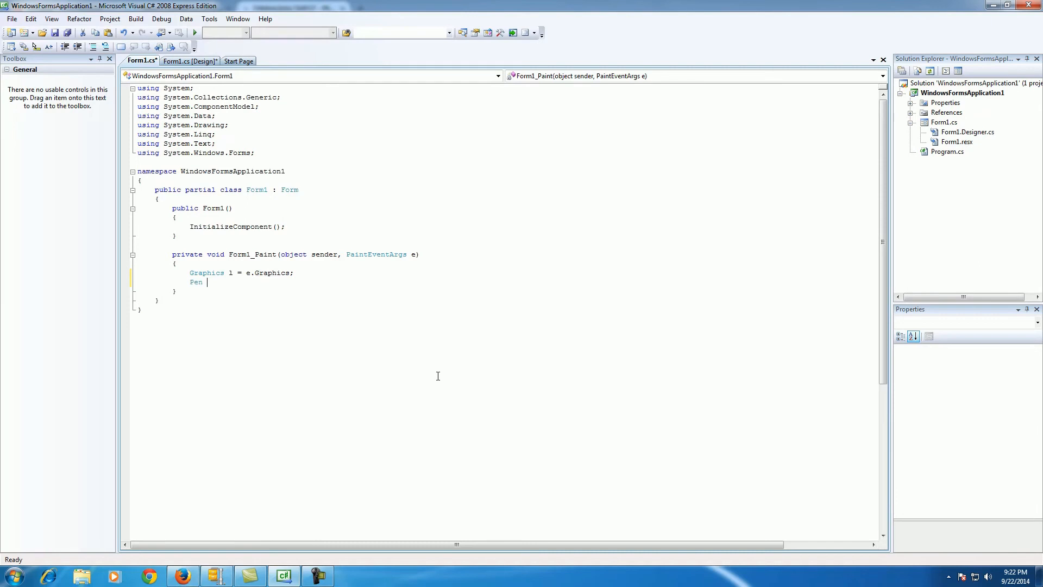
text(p)
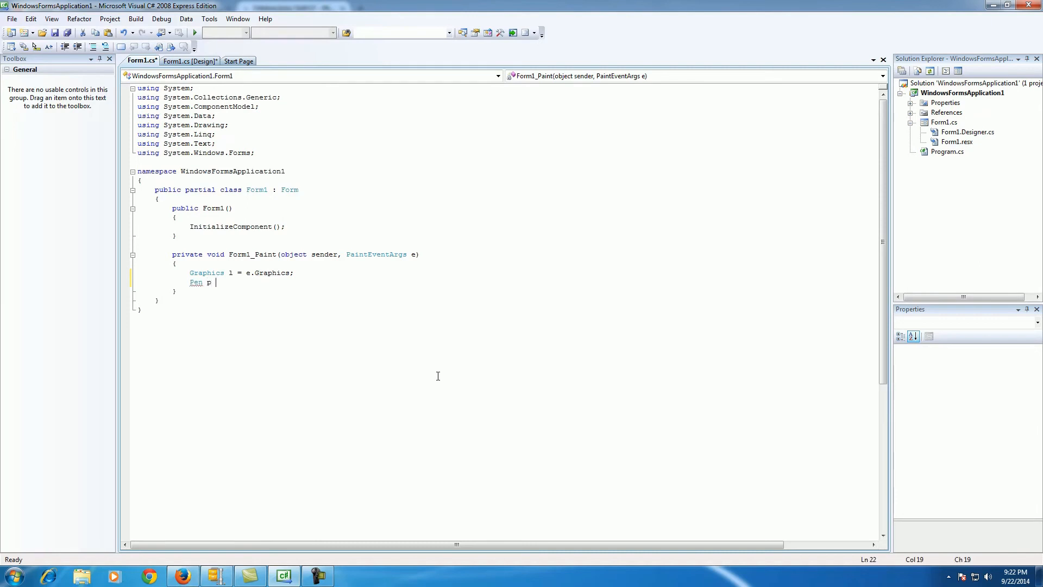
text(= new pen(Color.)
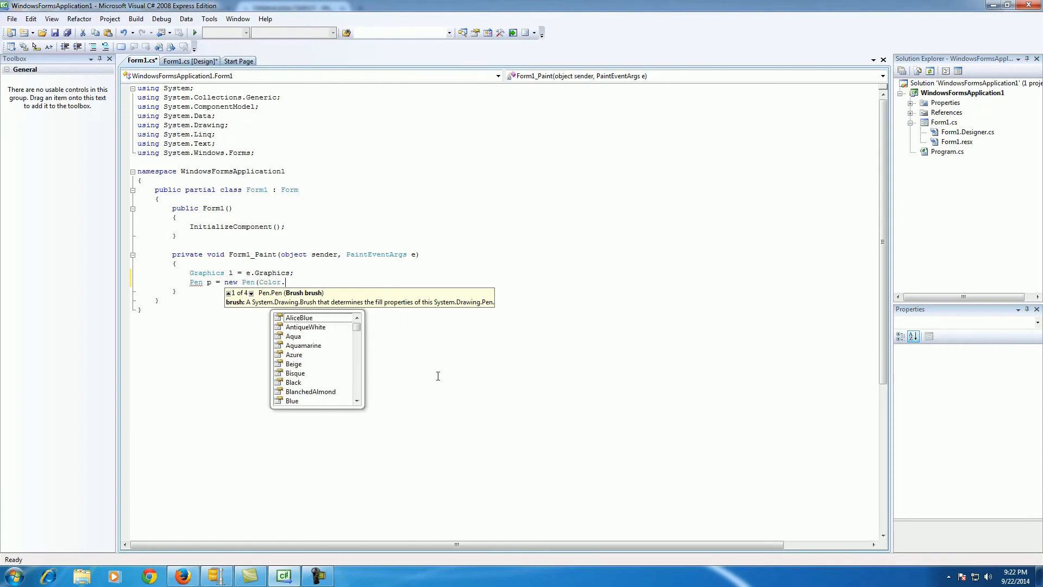
text(blu)
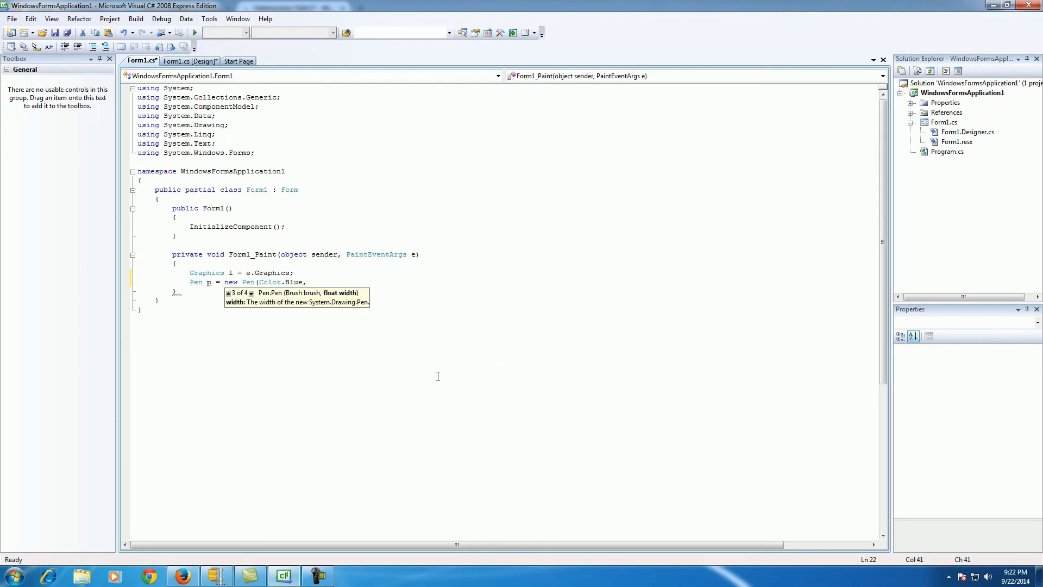
text(10);)
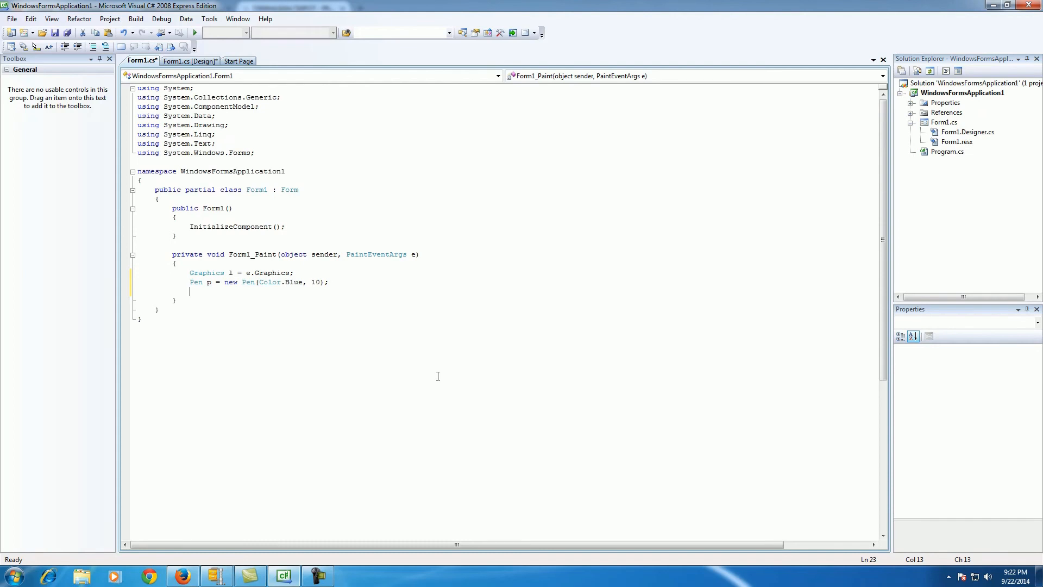
text(l.drawl)
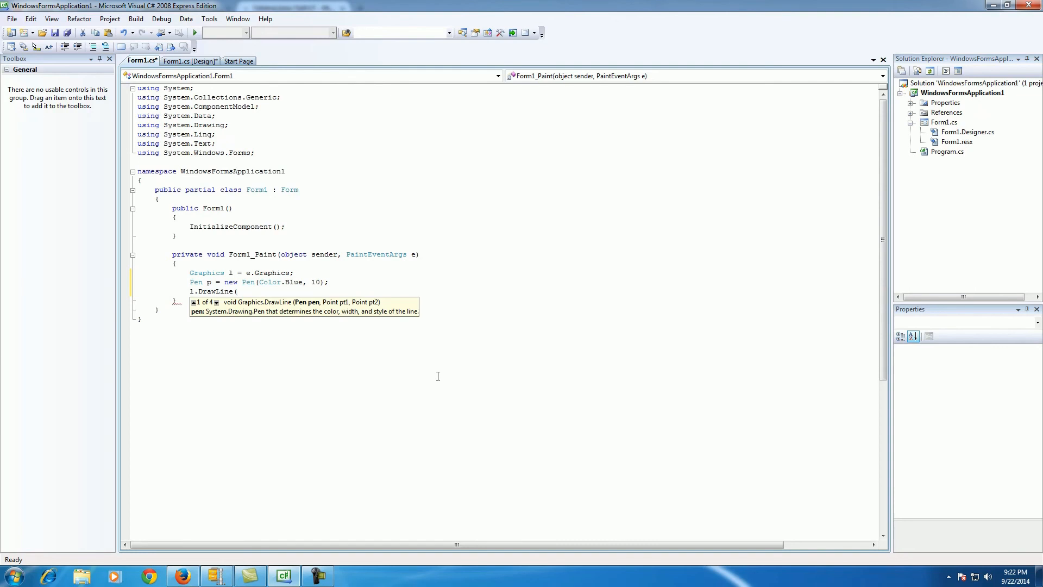
- Complete 'l.DrawLine(p, 50, 50, 200, 200);'
text(p)
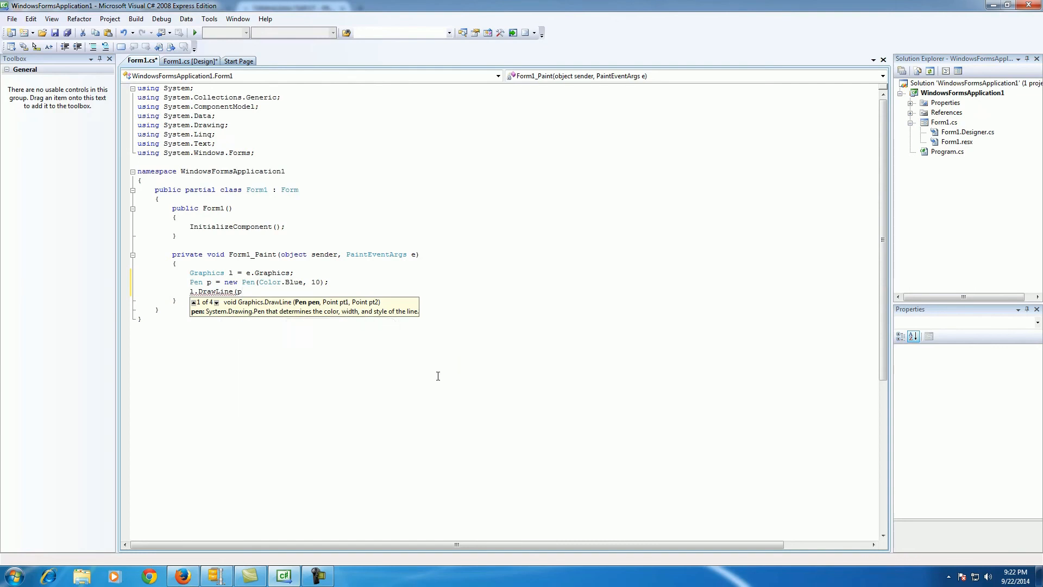
text(p,)
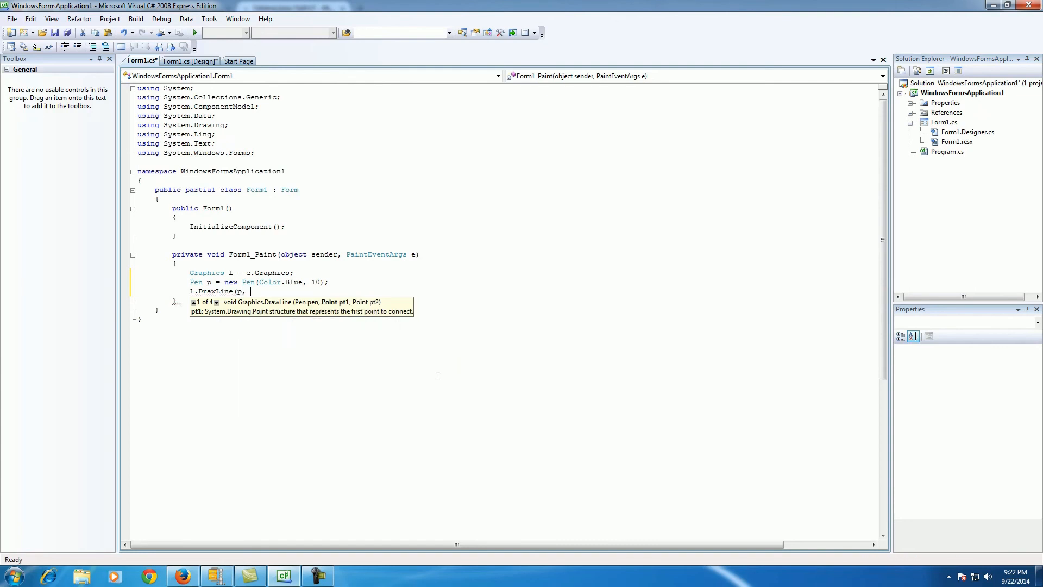
text(50, 50)
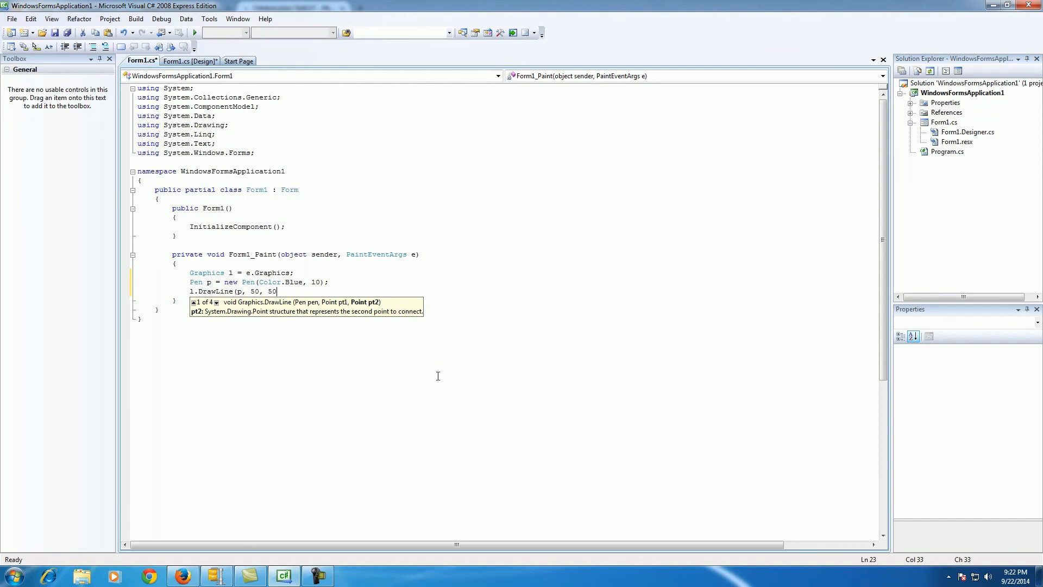
text(,)
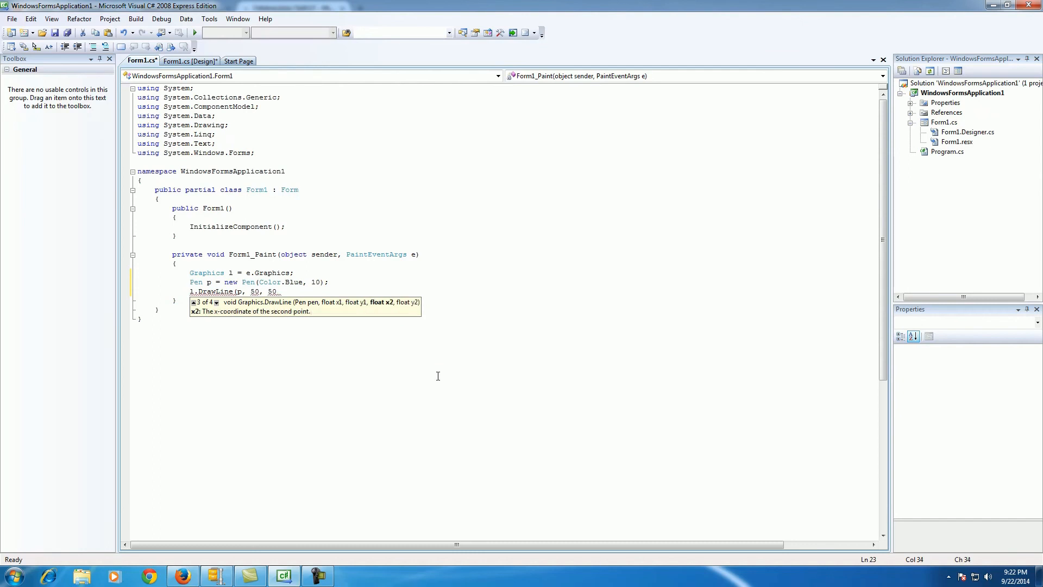
text(, 200, 200)
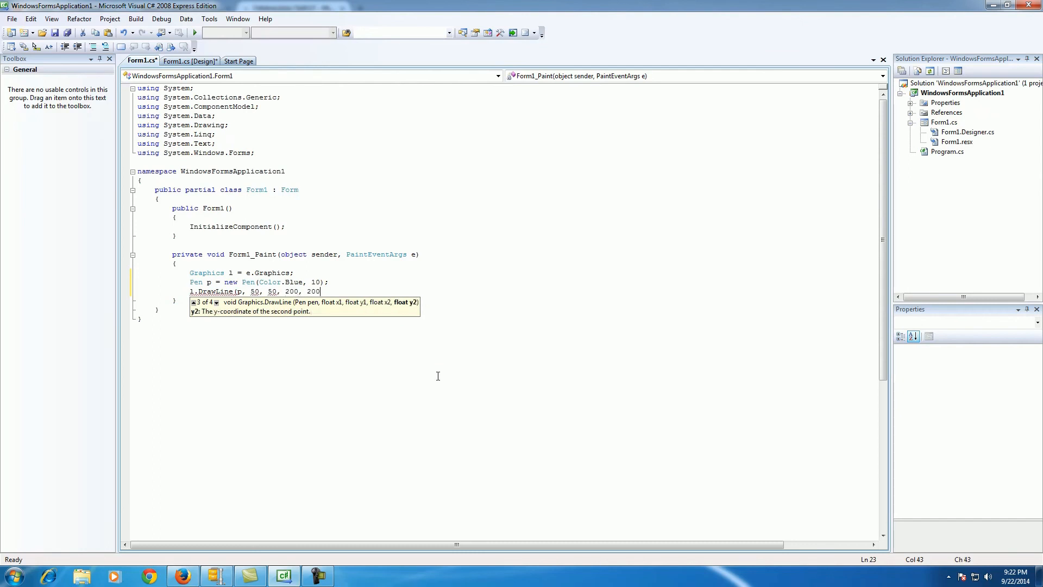
text();)
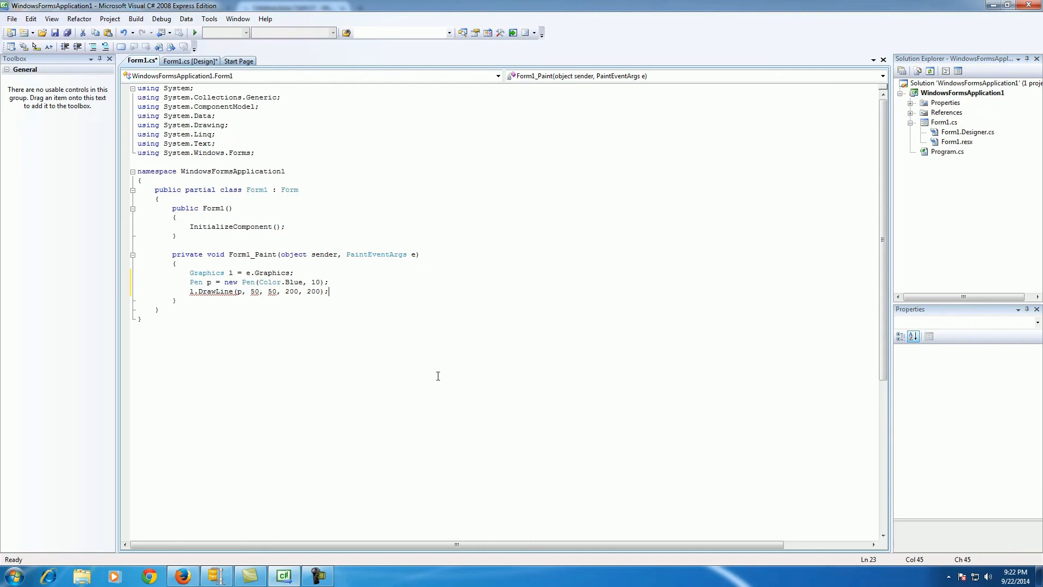
- Add 'l.Dispose();' on the next line
key(Return)
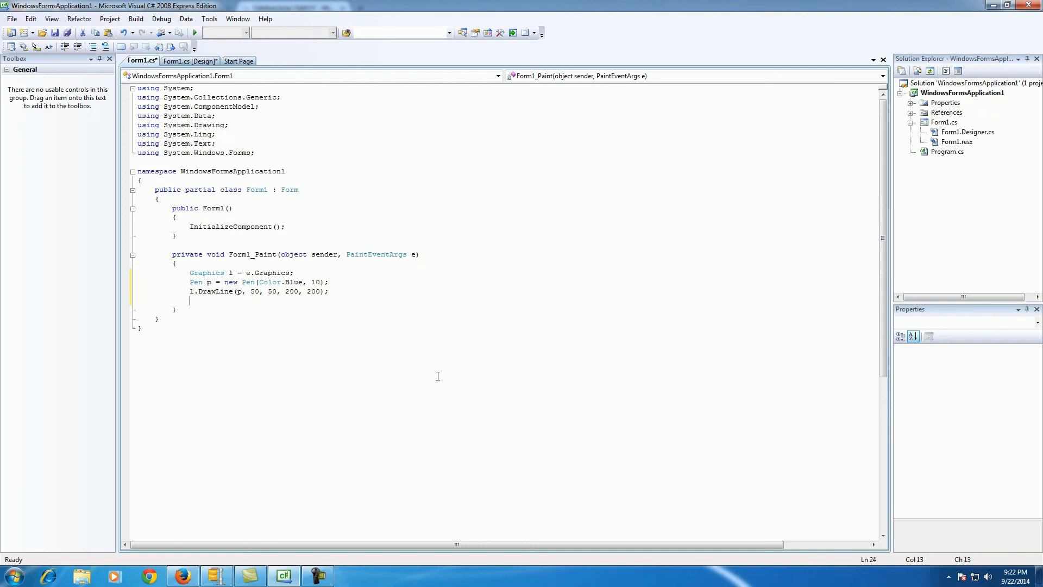
text(l.d)
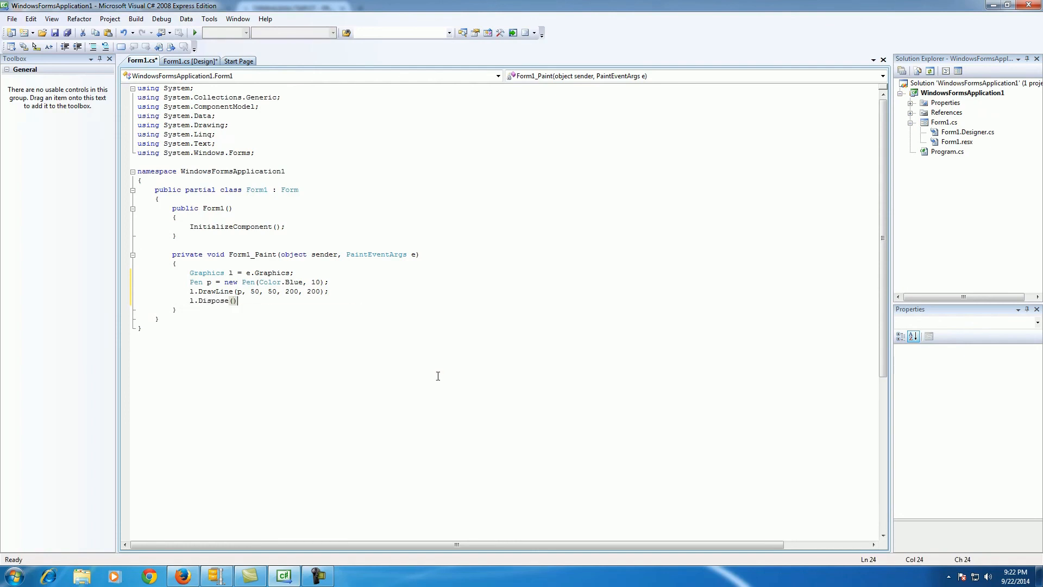
text(;)
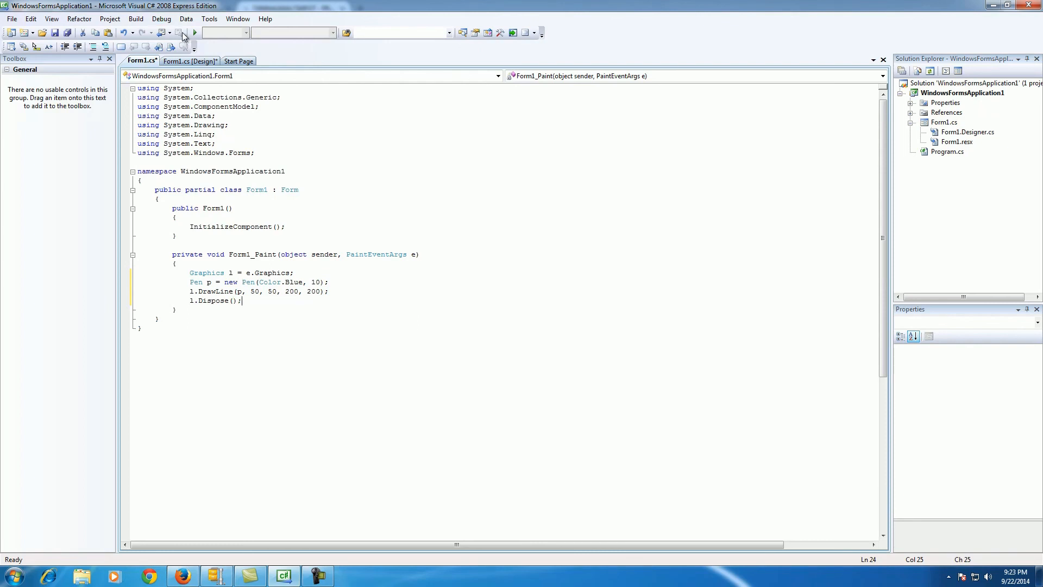
- Run the app so Form1 opens showing the thick blue diagonal line
click(193, 34)
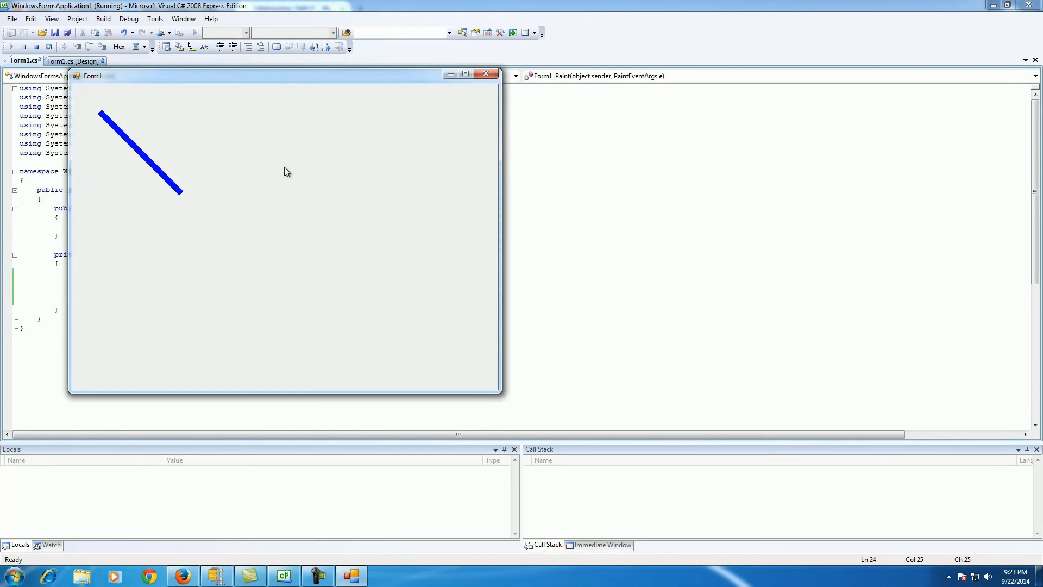
mouse_move(70, 164)
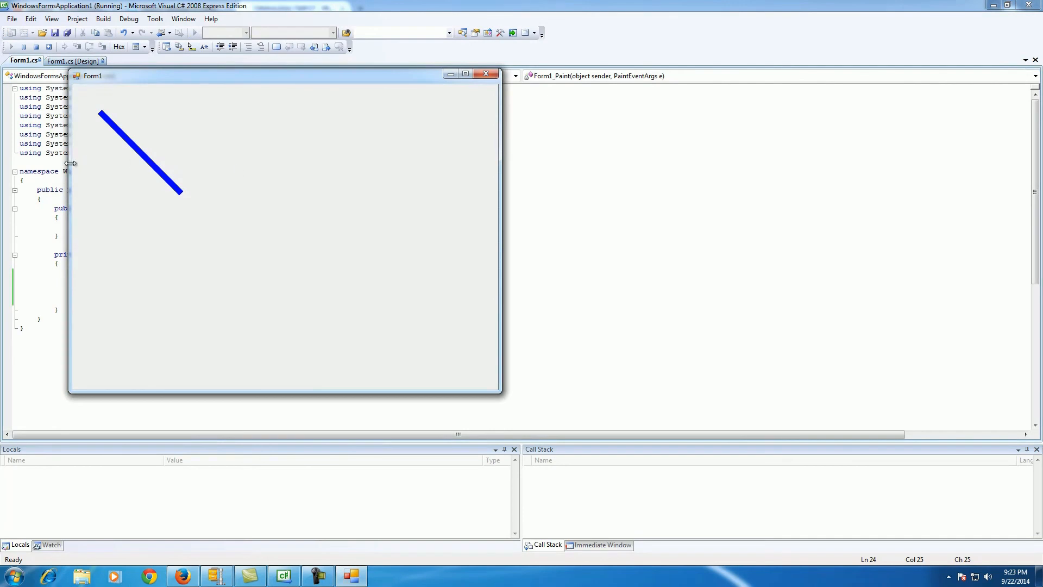